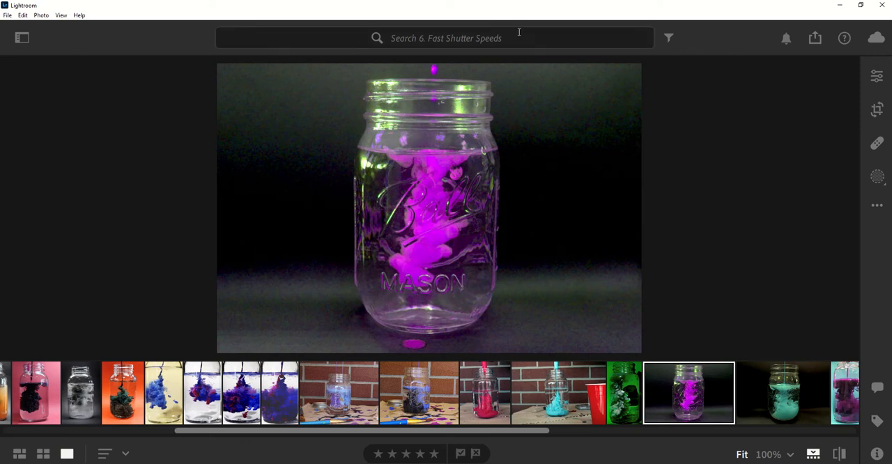
mouse_move(502, 199)
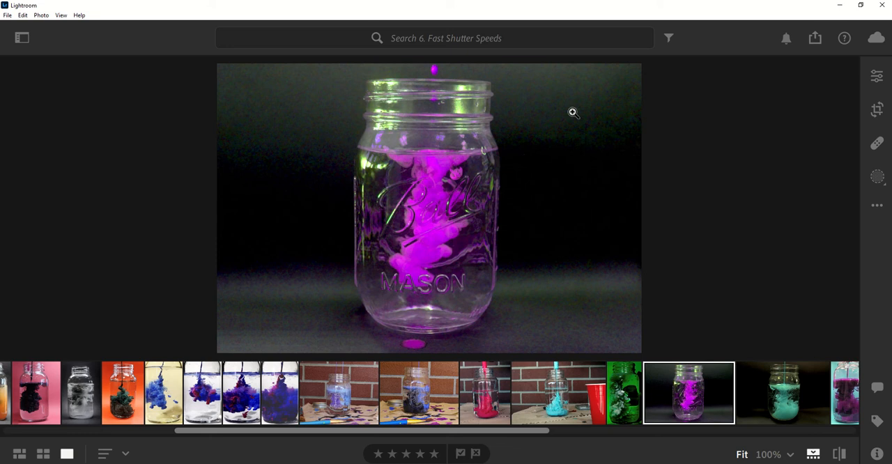
mouse_move(597, 101)
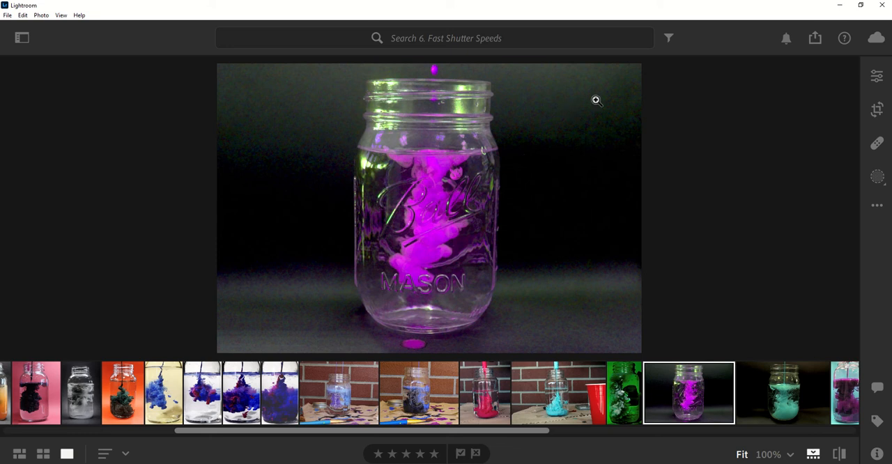
mouse_move(713, 80)
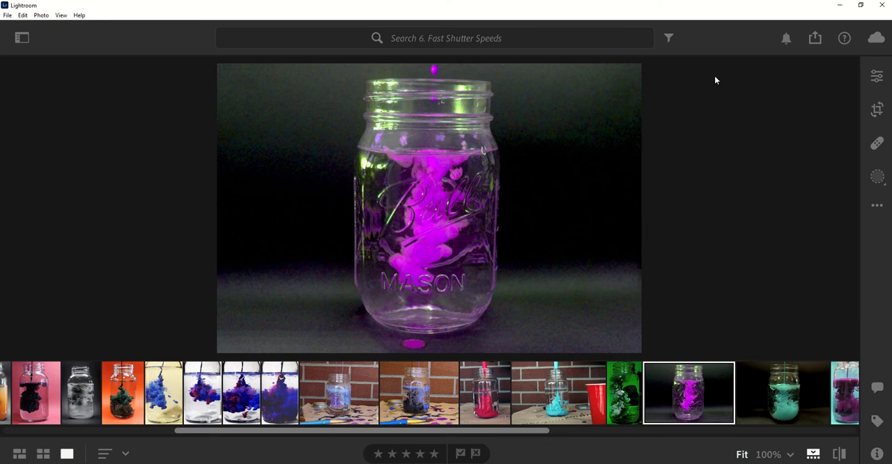
mouse_move(876, 75)
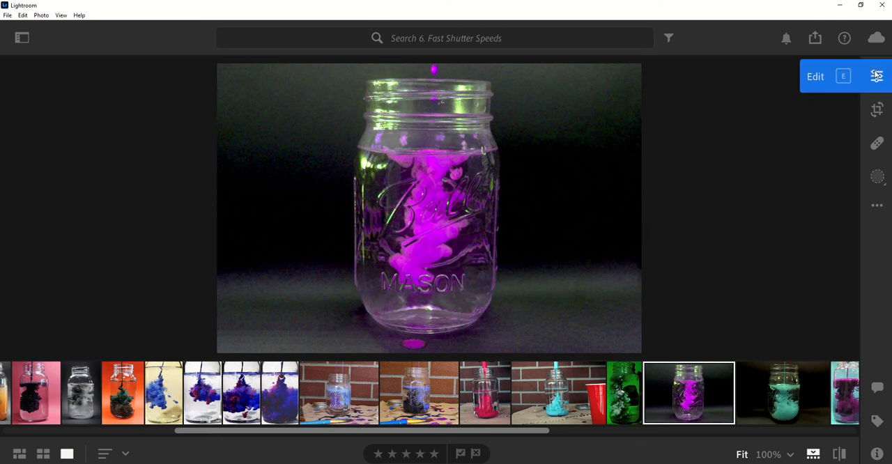
mouse_move(876, 109)
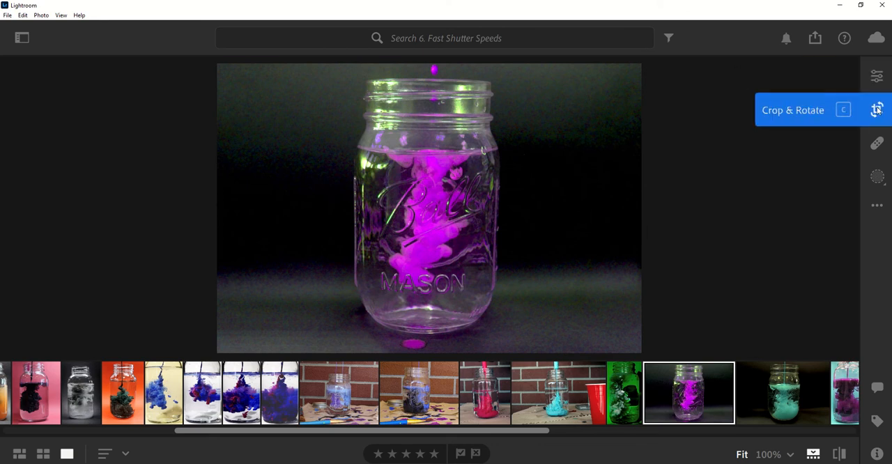
mouse_move(876, 175)
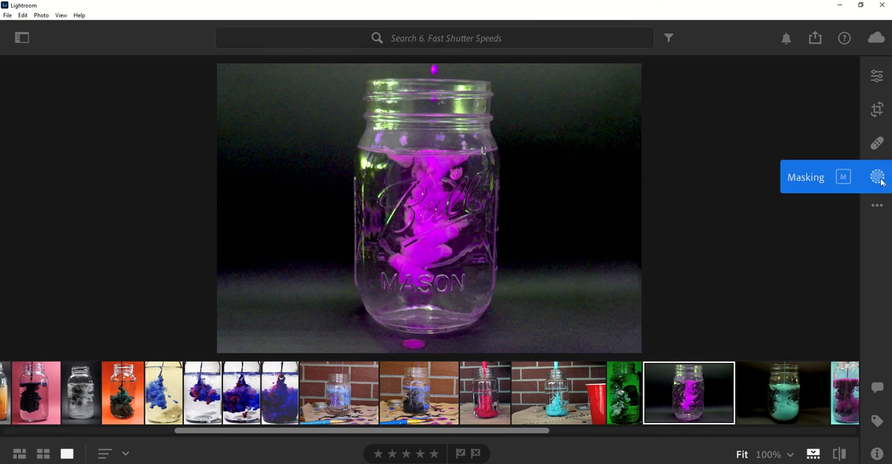
mouse_move(872, 175)
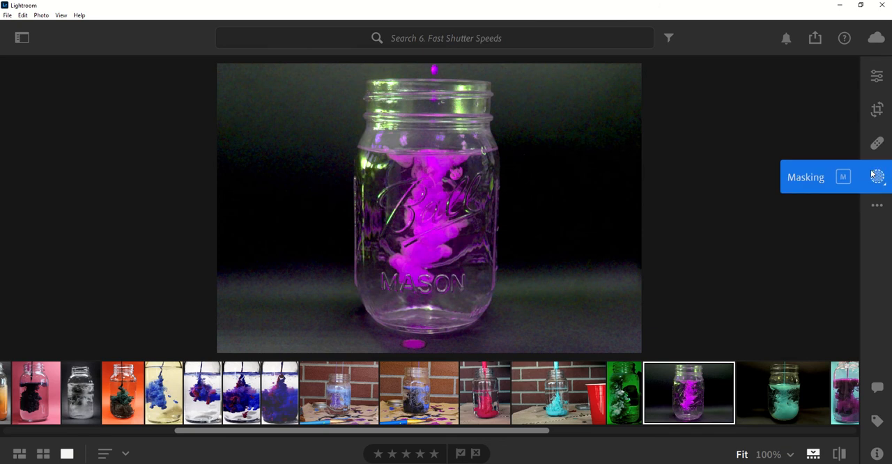
Step: Show the new-mask creation options for the ink jar photo and review the mask type choices
left_click(878, 176)
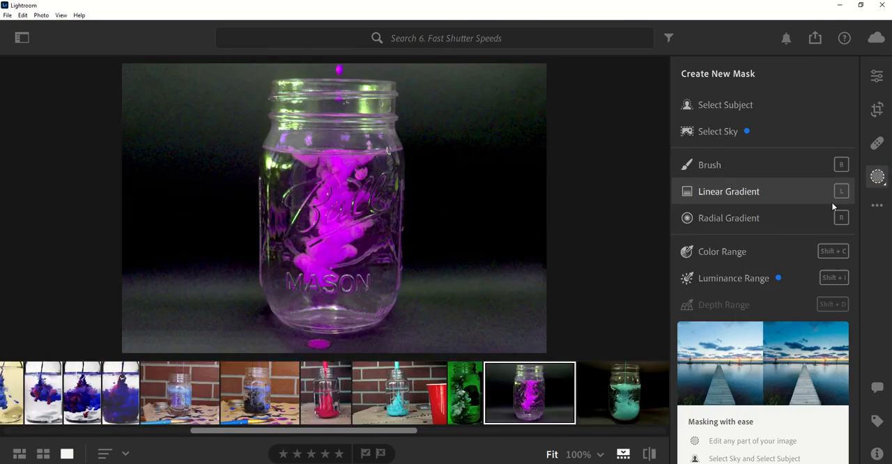
mouse_move(751, 104)
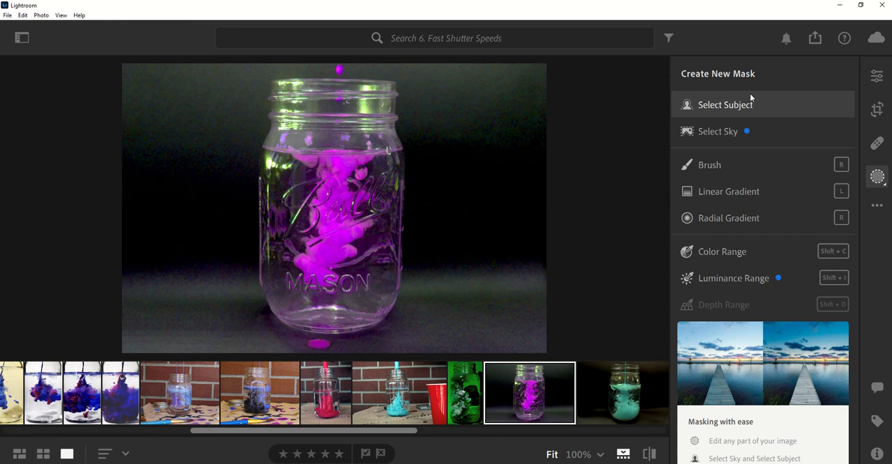
mouse_move(724, 104)
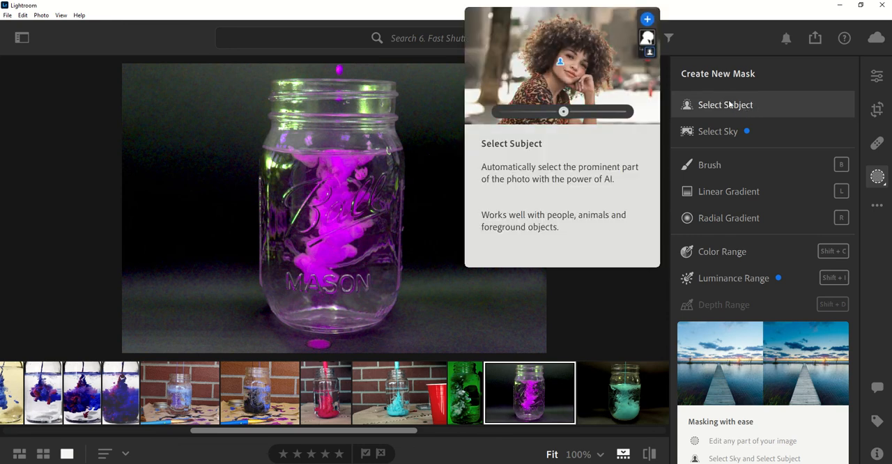
left_click_drag(563, 112, 603, 111)
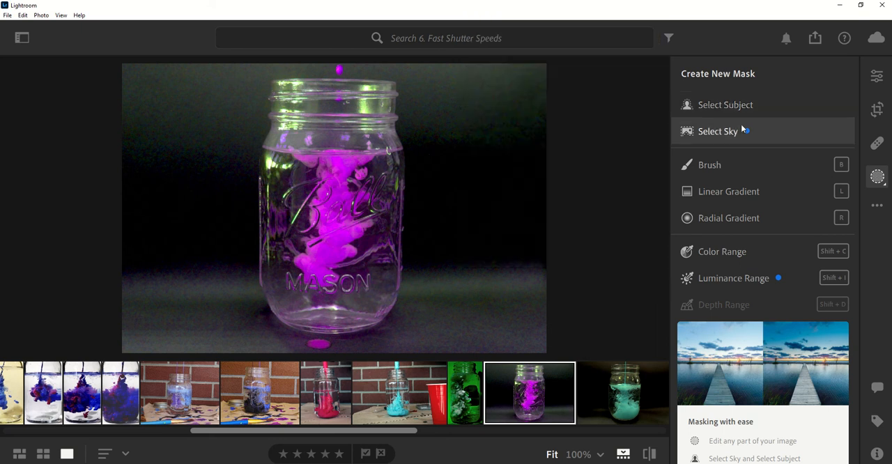
mouse_move(718, 131)
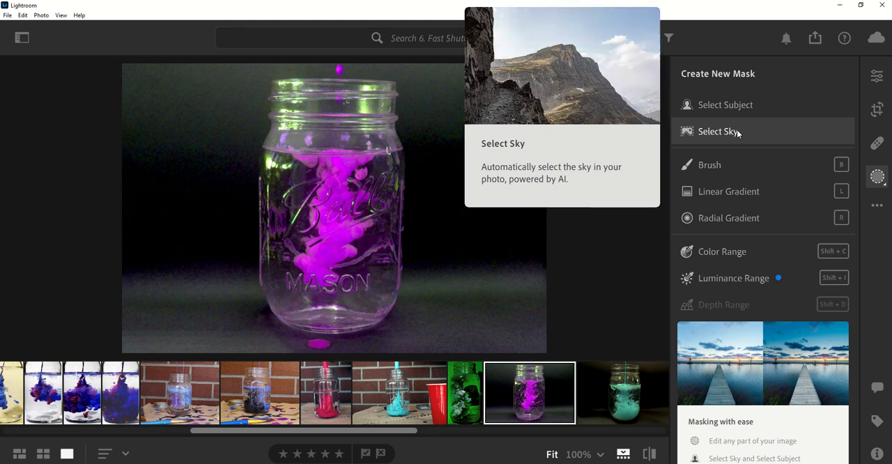
mouse_move(737, 165)
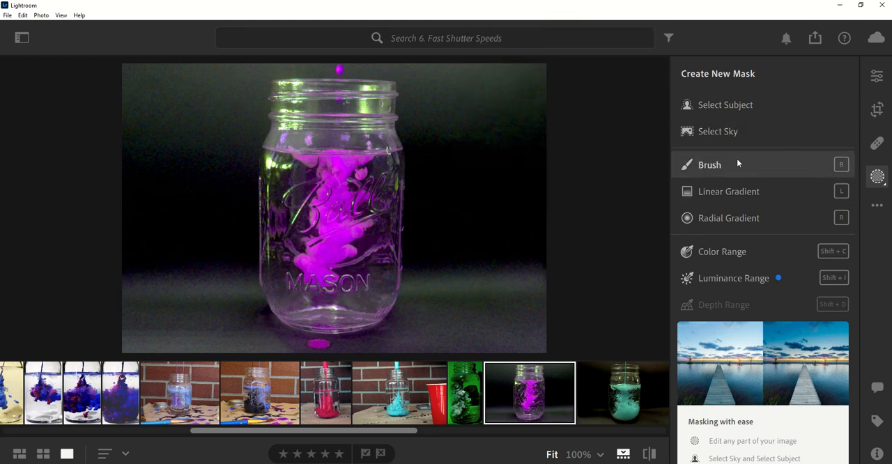
mouse_move(751, 198)
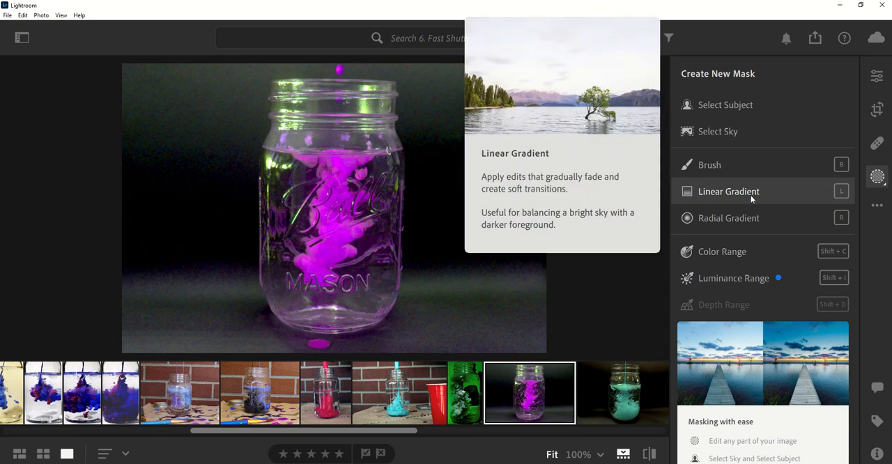
mouse_move(727, 217)
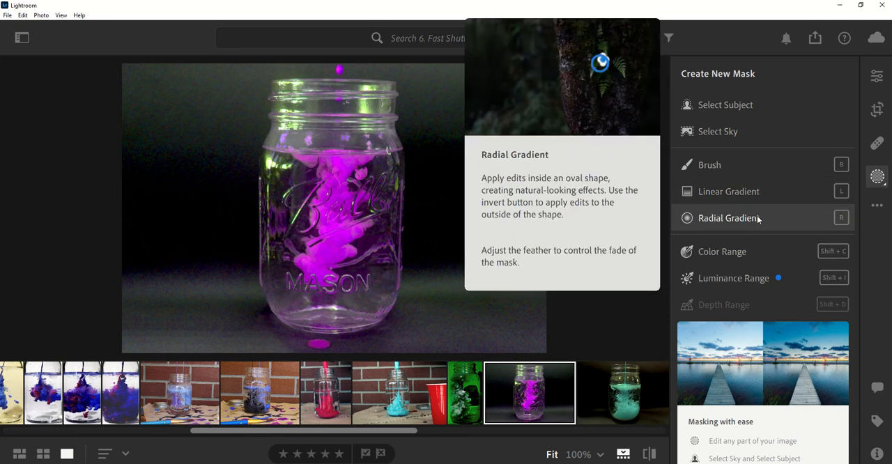
Step: Create Mask 1 as a radial gradient oval centred over the jar and tune its feathering
left_click(728, 218)
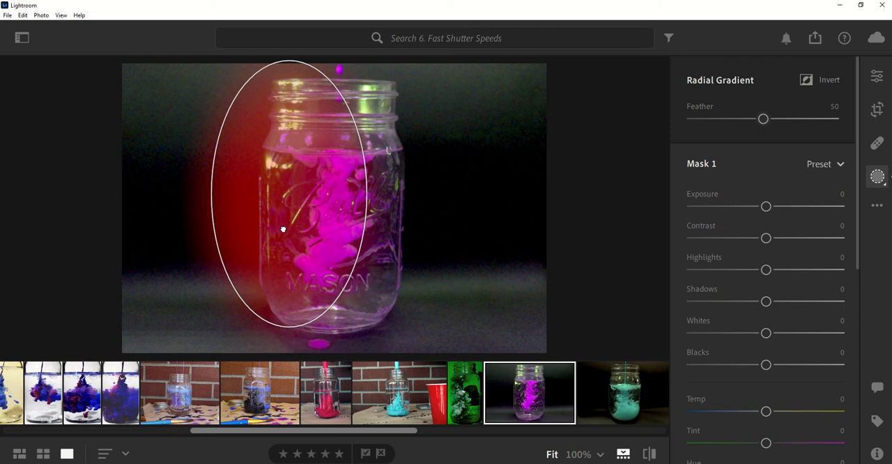
left_click_drag(282, 229, 341, 232)
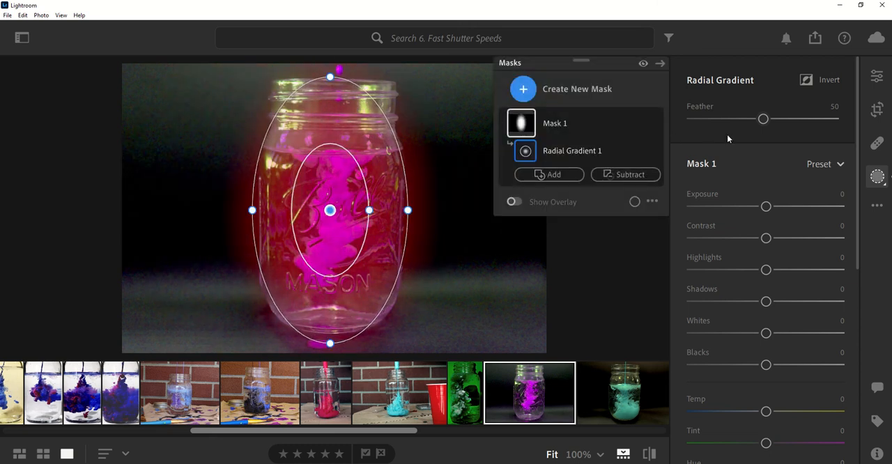
left_click_drag(764, 118, 753, 119)
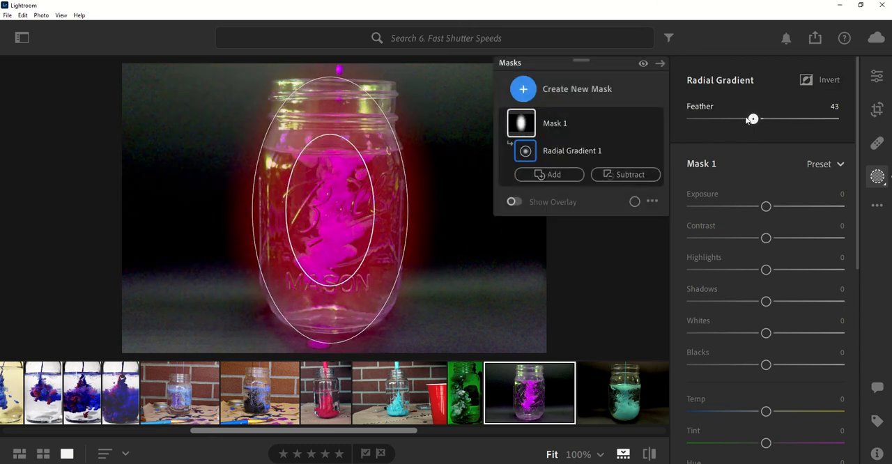
left_click_drag(753, 118, 739, 118)
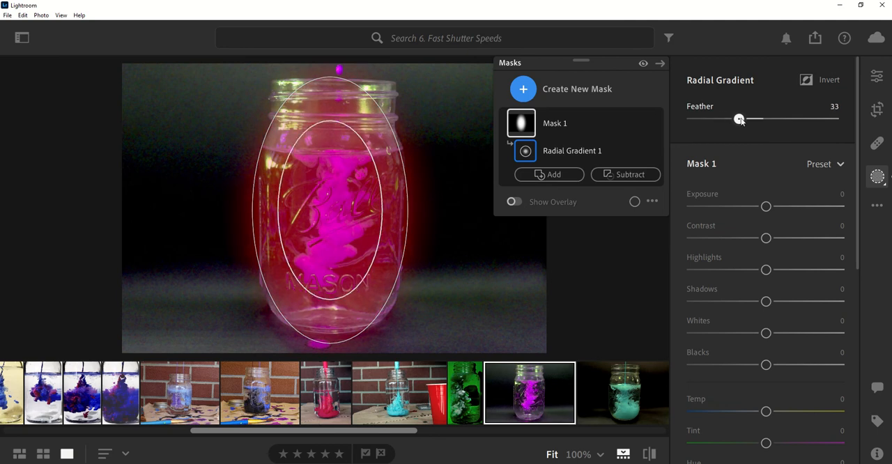
left_click_drag(739, 118, 761, 118)
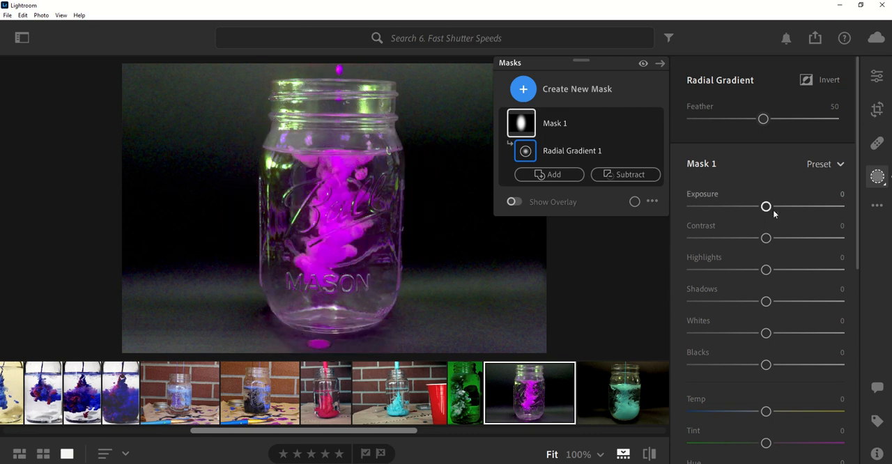
mouse_move(767, 237)
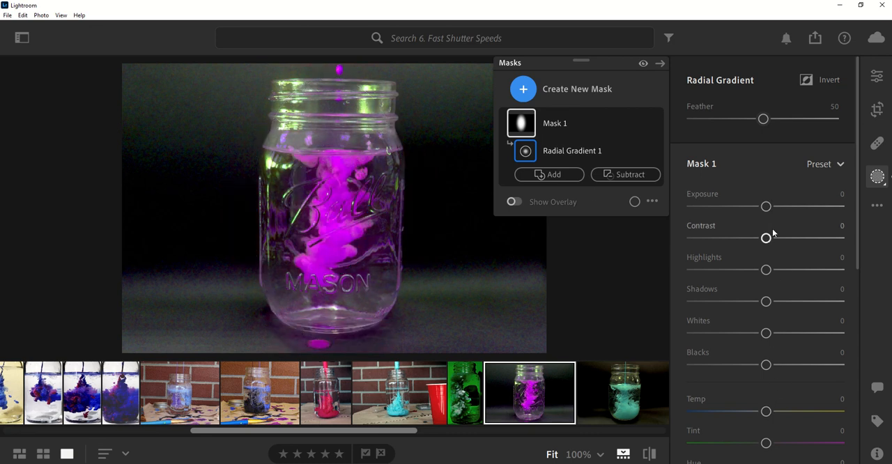
mouse_move(767, 206)
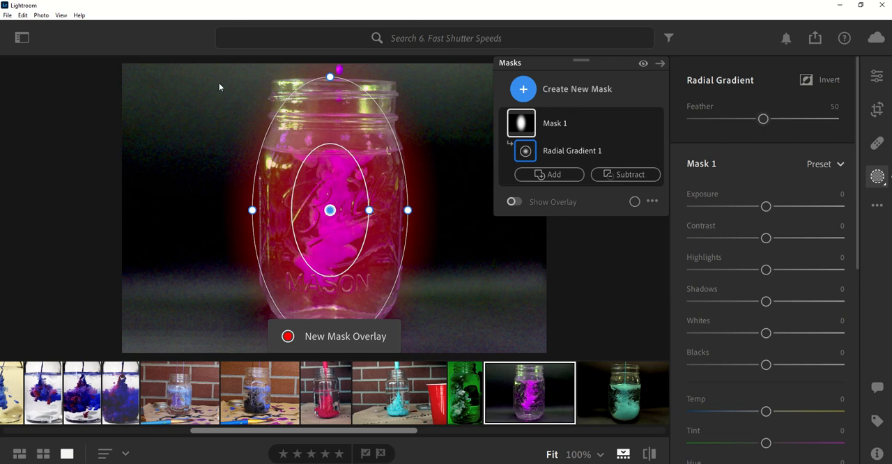
Step: Preview Mask 1 brighter and darker via Exposure, then leave Exposure at 0
left_click_drag(766, 207, 779, 206)
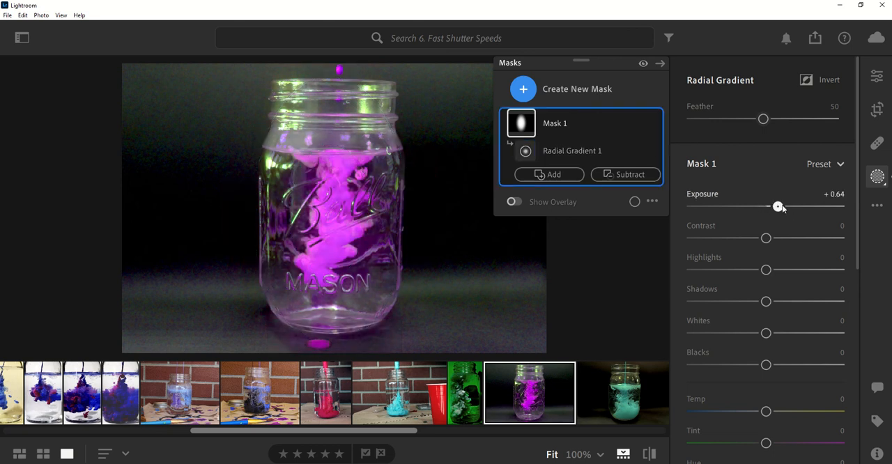
left_click_drag(778, 206, 808, 206)
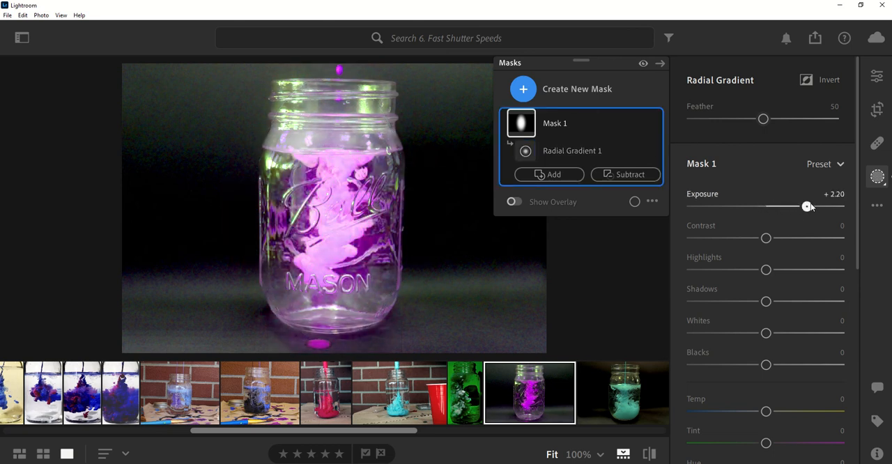
left_click_drag(808, 206, 805, 206)
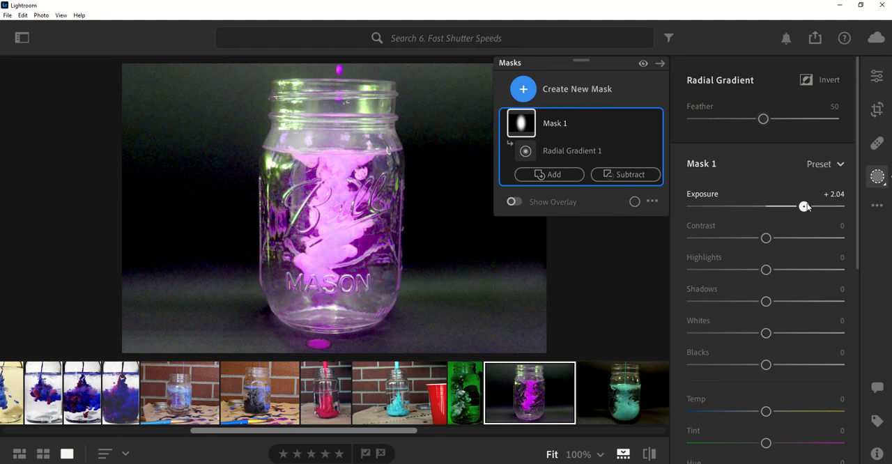
left_click_drag(803, 206, 691, 206)
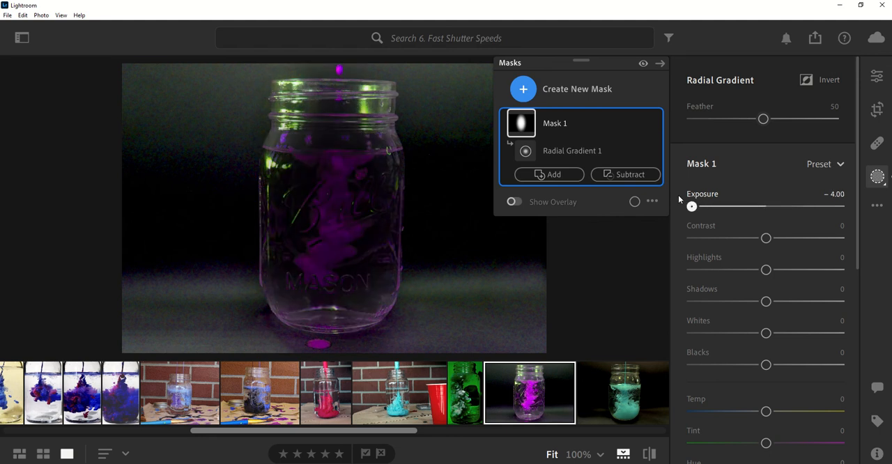
left_click_drag(692, 207, 766, 206)
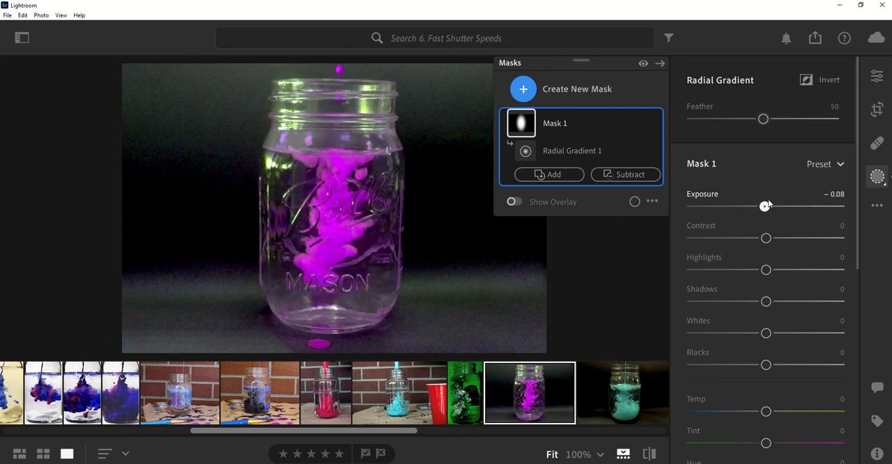
left_click_drag(766, 206, 769, 207)
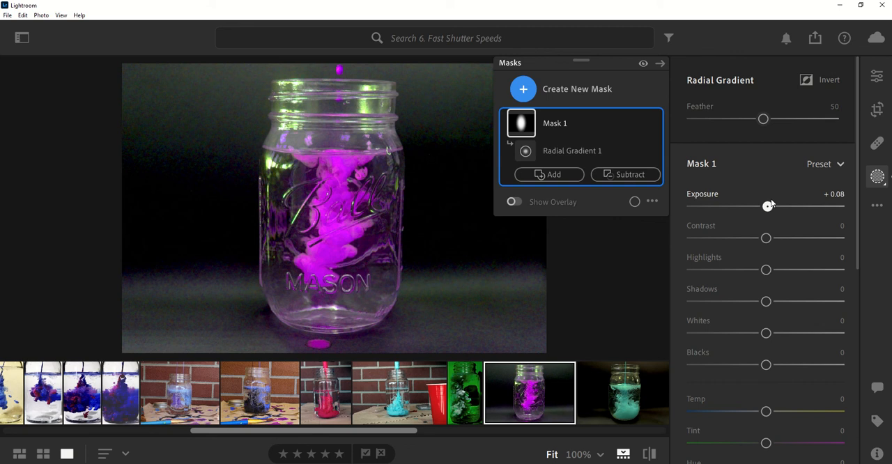
left_click_drag(769, 205, 765, 205)
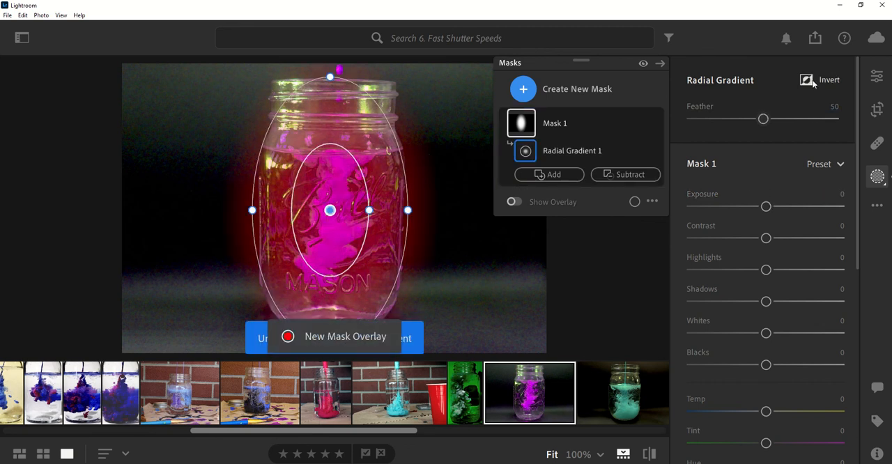
Step: Invert Mask 1 onto the background and darken it to Exposure about -2.08
left_click(829, 79)
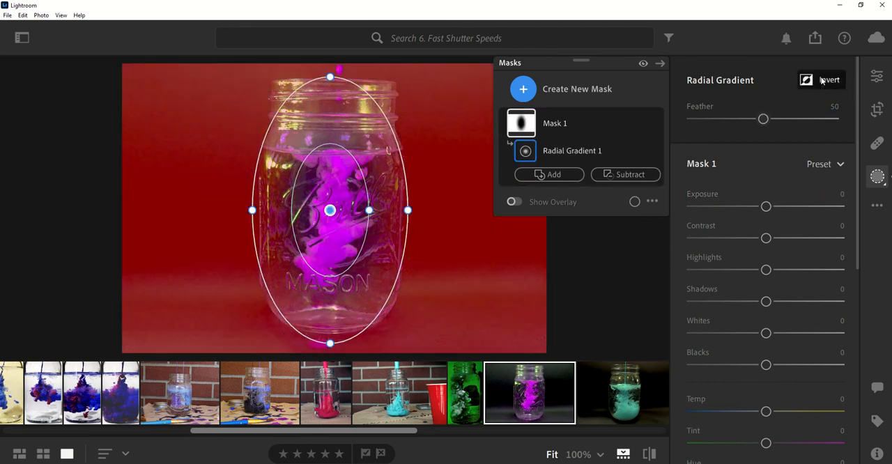
left_click(829, 79)
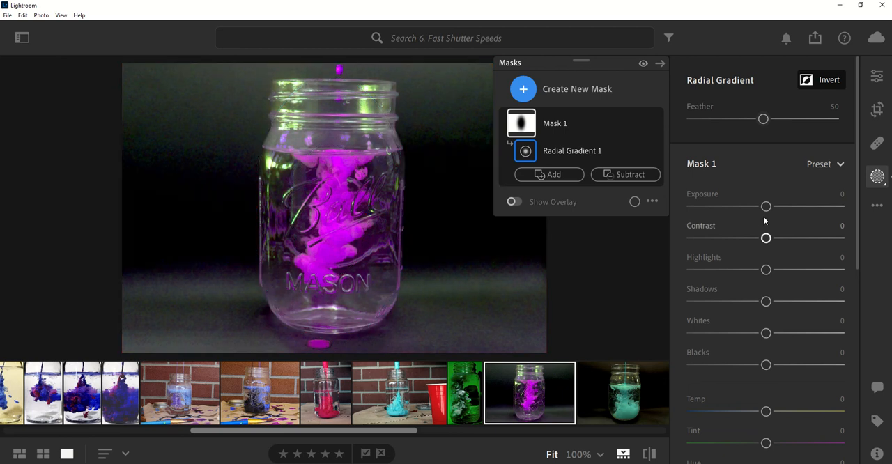
left_click_drag(767, 206, 742, 206)
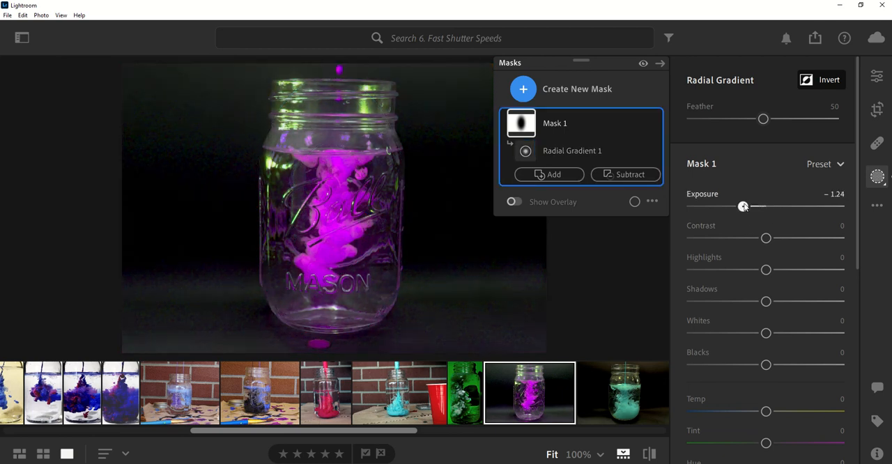
left_click_drag(744, 206, 730, 206)
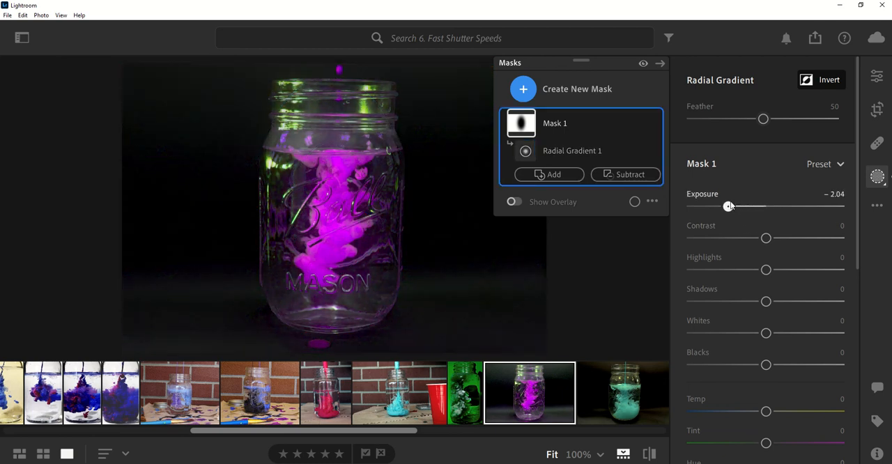
left_click_drag(730, 206, 727, 206)
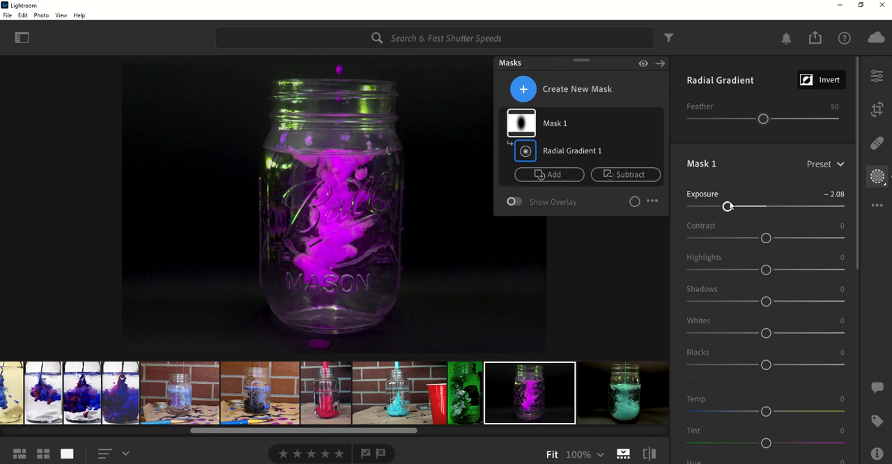
mouse_move(766, 293)
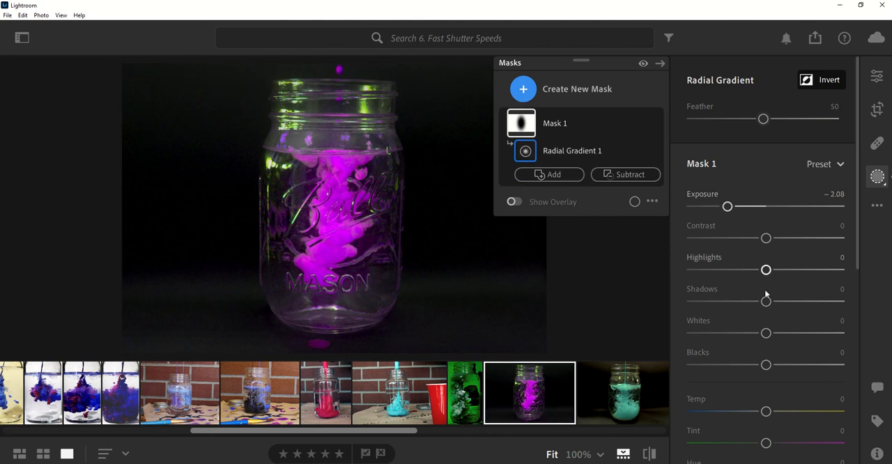
Step: Set Mask 1 Blacks to -23 and leave masking for the main edit view
left_click_drag(766, 365, 741, 365)
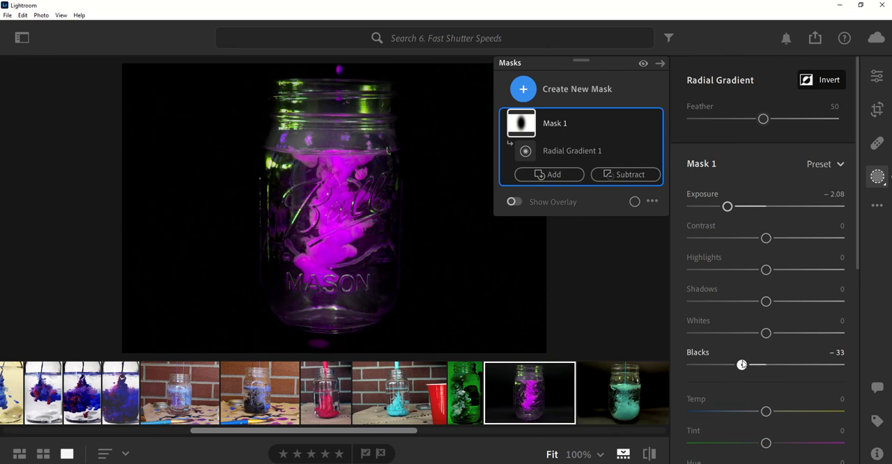
left_click_drag(741, 365, 750, 365)
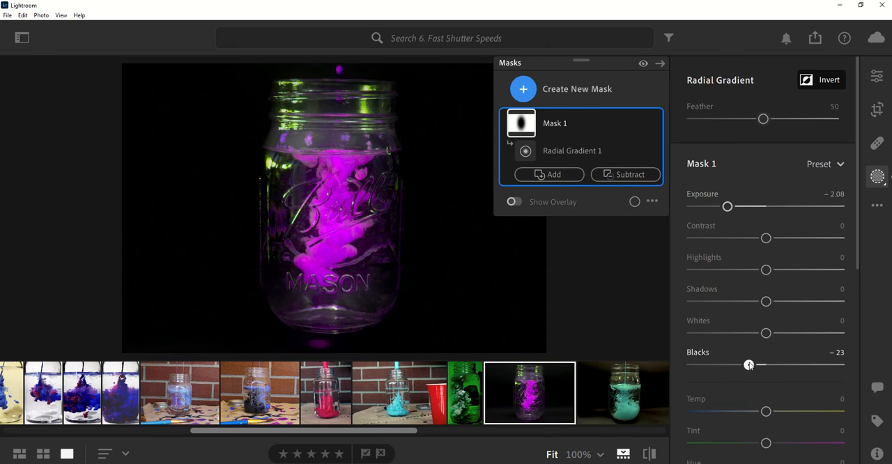
left_click(571, 151)
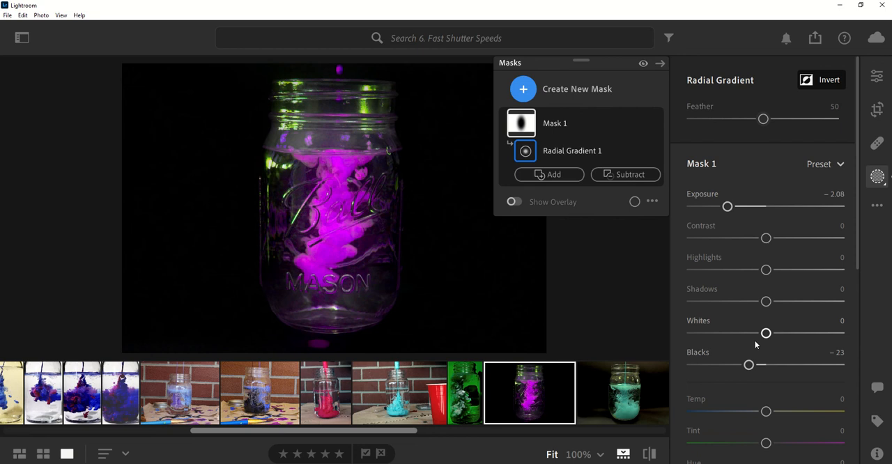
mouse_move(750, 218)
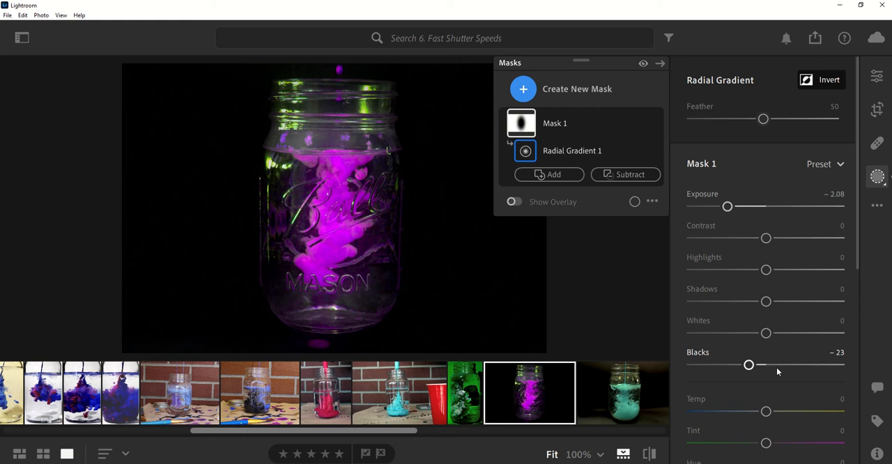
left_click(878, 176)
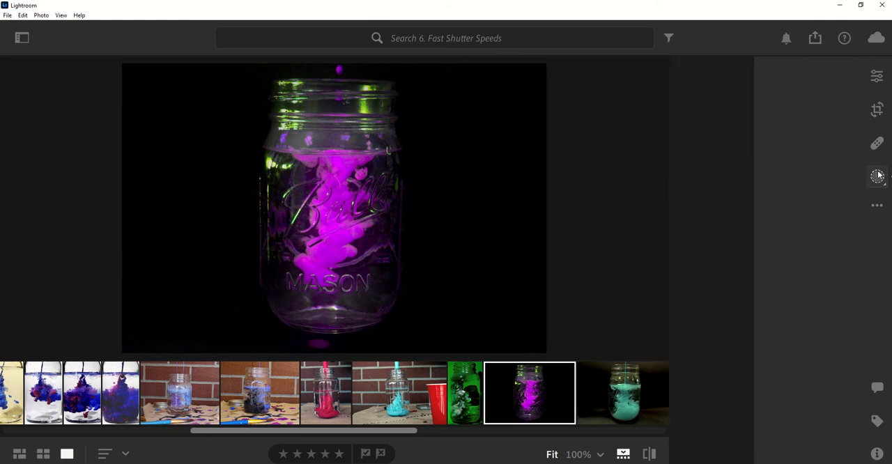
Step: Create Mask 2 as a new radial gradient ellipse over the jar
left_click(877, 175)
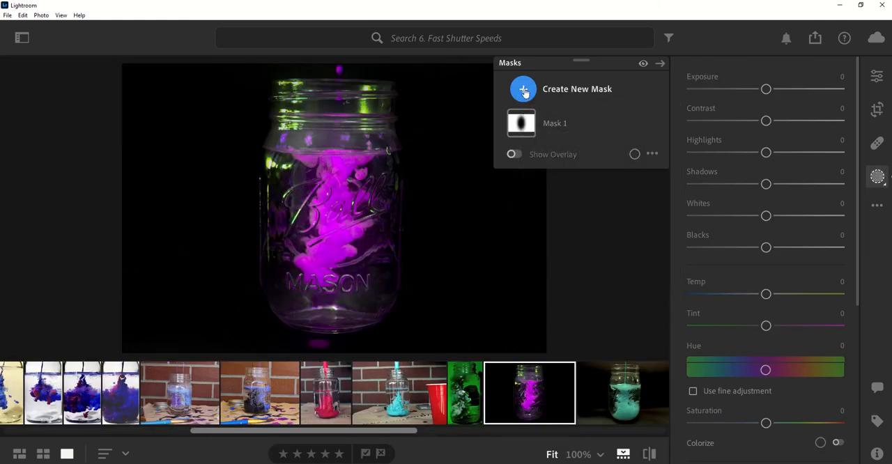
left_click(524, 89)
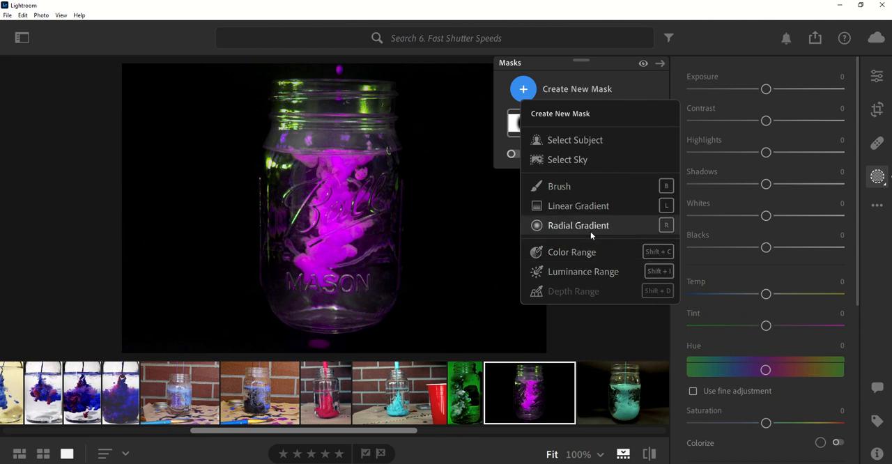
left_click(576, 226)
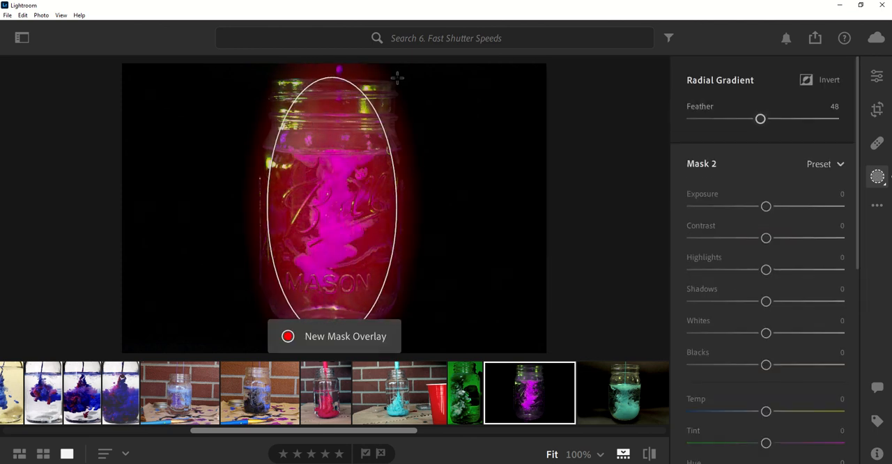
left_click(878, 175)
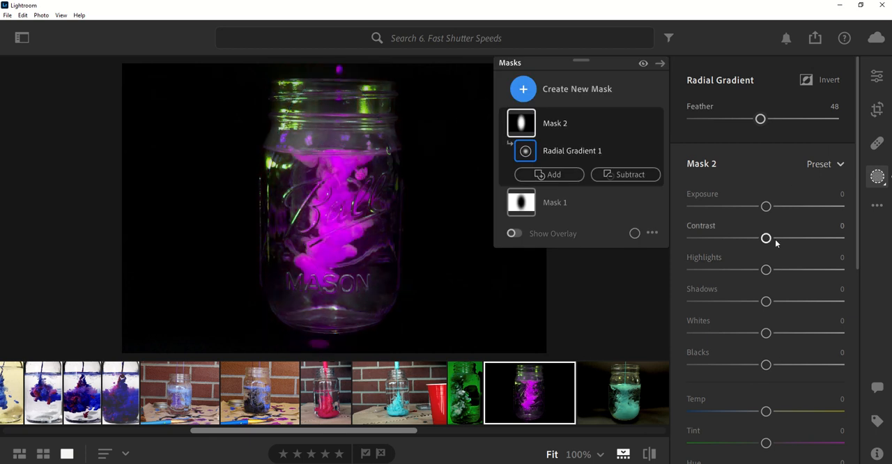
Step: Give Mask 2 Whites +14, Blacks -14 and Shadows -17
left_click_drag(766, 365, 750, 365)
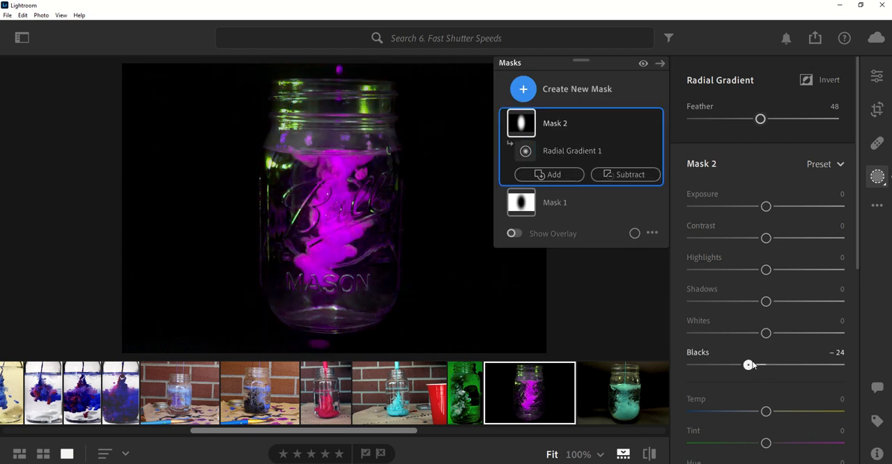
left_click_drag(750, 365, 744, 365)
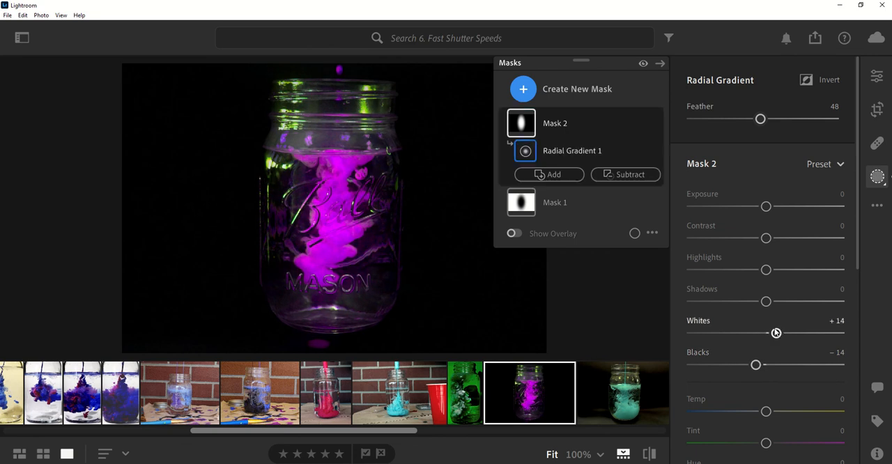
left_click_drag(766, 301, 752, 301)
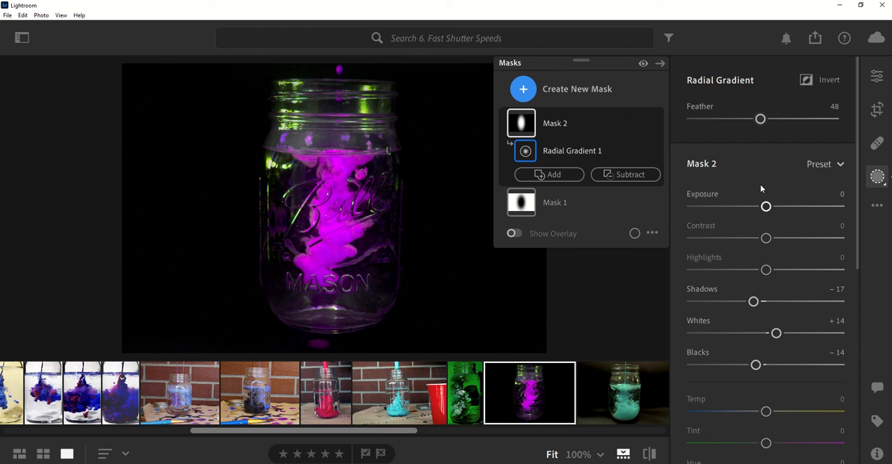
Step: Try Hue and Saturation shifts on Mask 2's ink, return both to 0, then start another mask
scroll("down", 3)
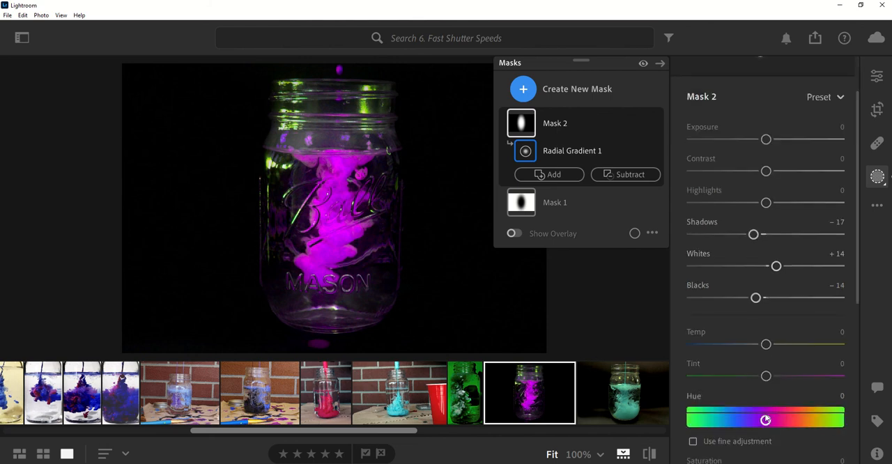
left_click_drag(767, 418, 818, 418)
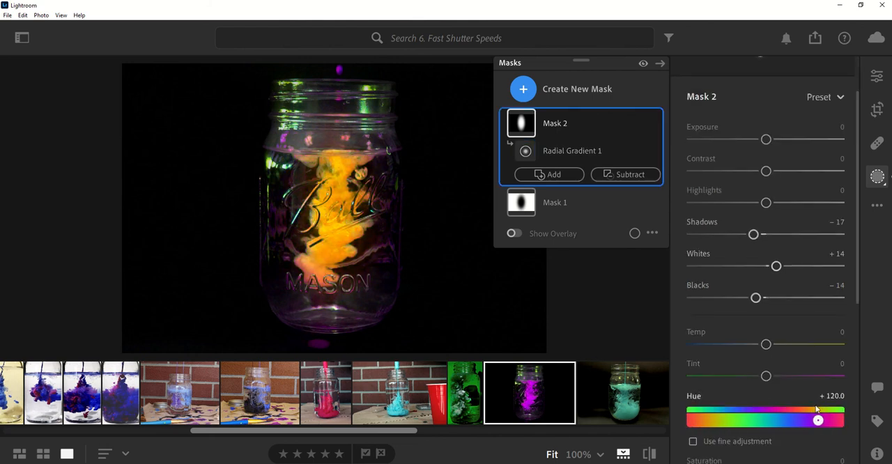
left_click_drag(818, 419, 830, 419)
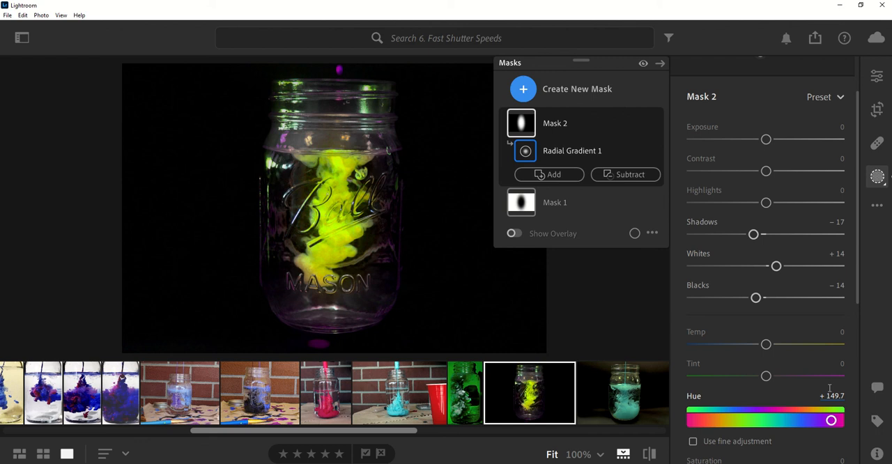
left_click_drag(830, 421, 764, 421)
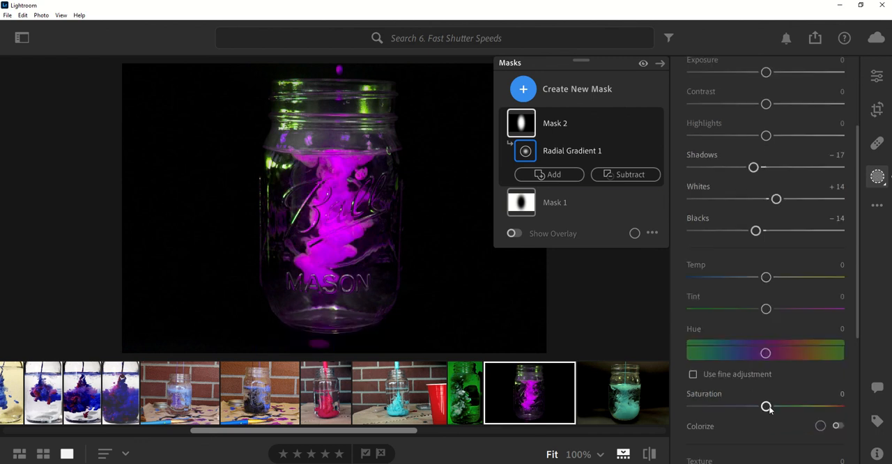
left_click_drag(767, 407, 713, 407)
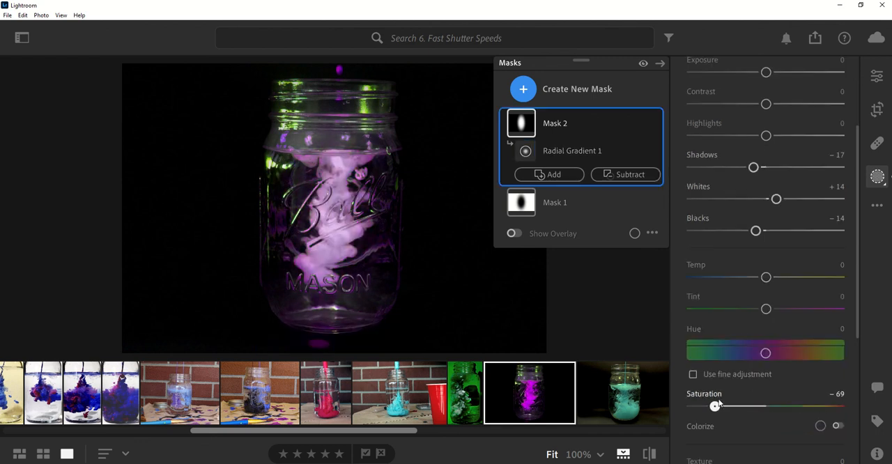
left_click_drag(714, 406, 772, 406)
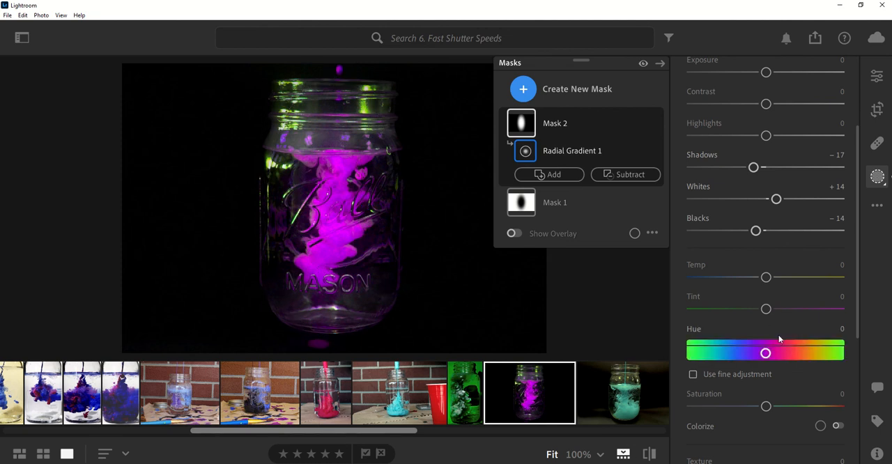
left_click(524, 151)
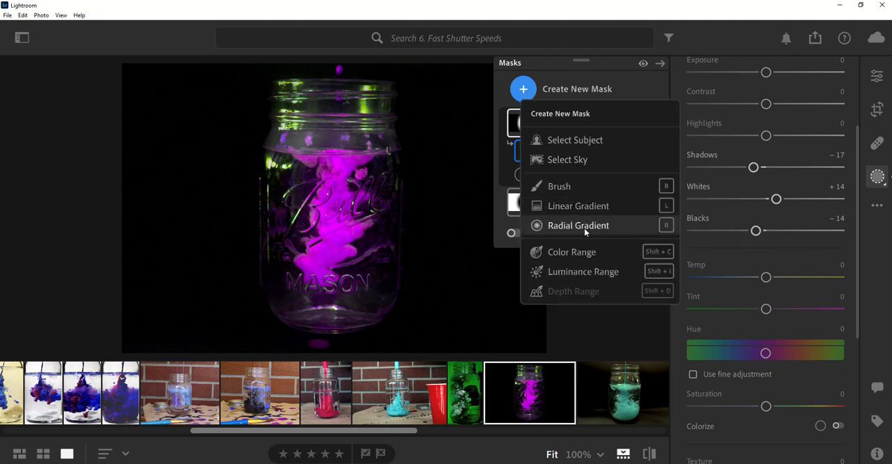
Step: Create Mask 3 as a radial gradient over the jar's top rim with Exposure about -1.92
left_click(579, 226)
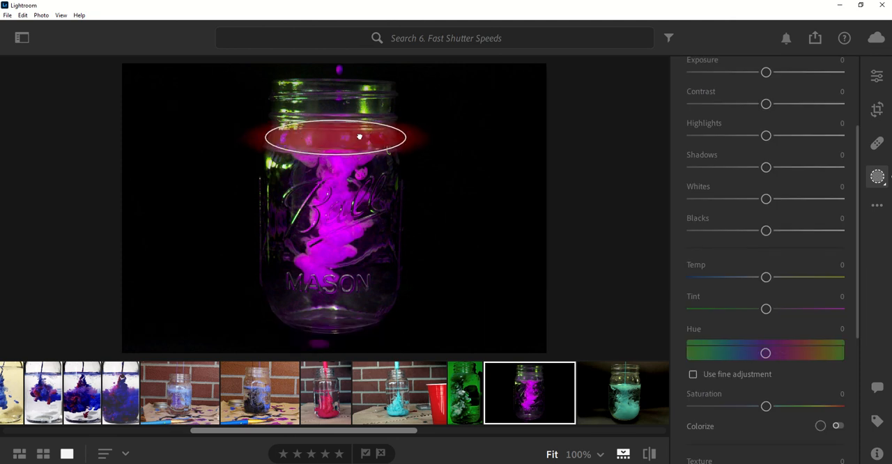
left_click(877, 175)
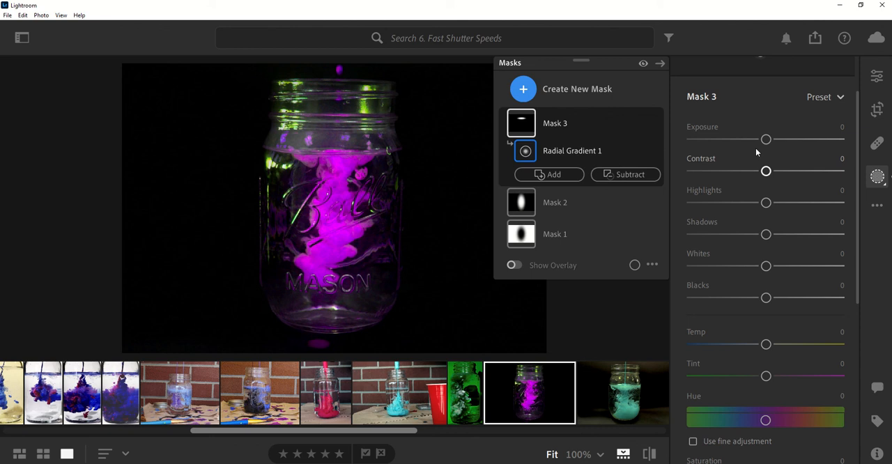
left_click_drag(766, 139, 747, 139)
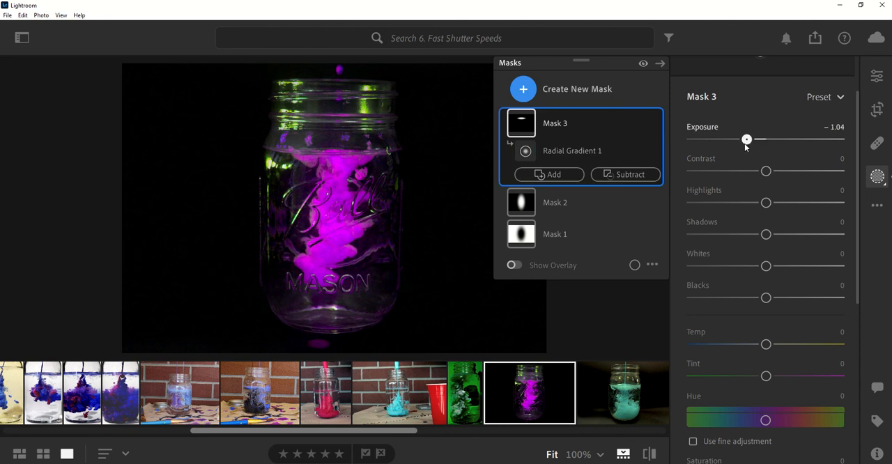
left_click_drag(747, 139, 730, 139)
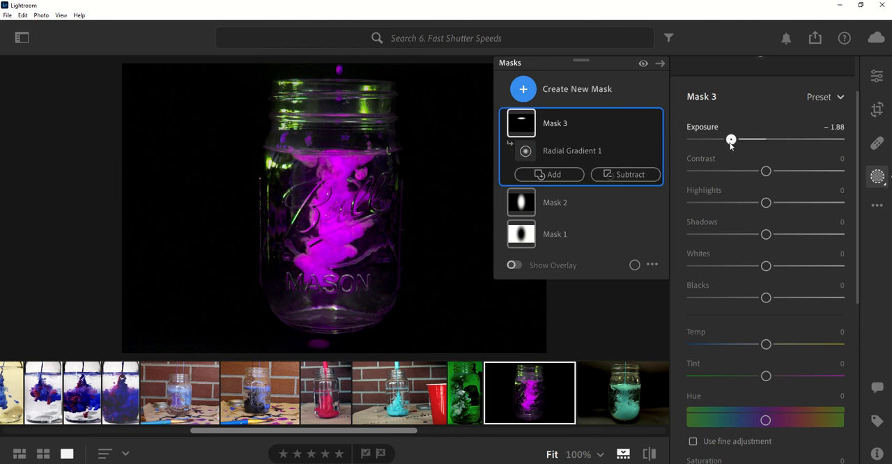
left_click_drag(730, 139, 731, 139)
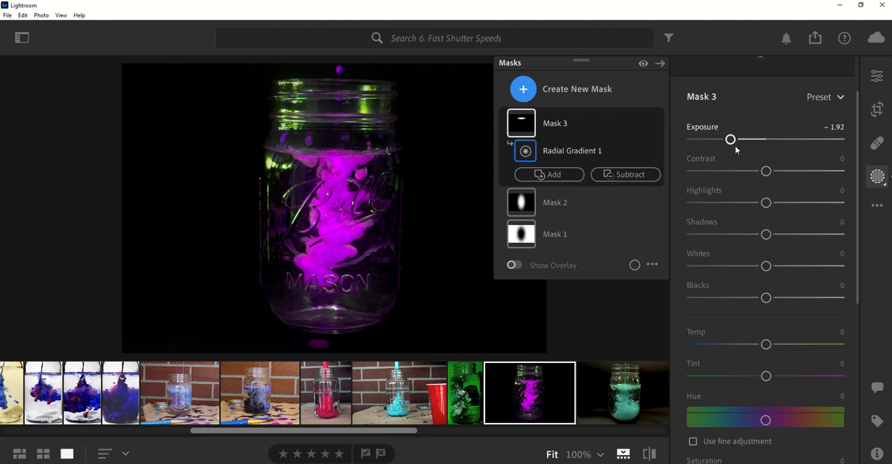
mouse_move(730, 152)
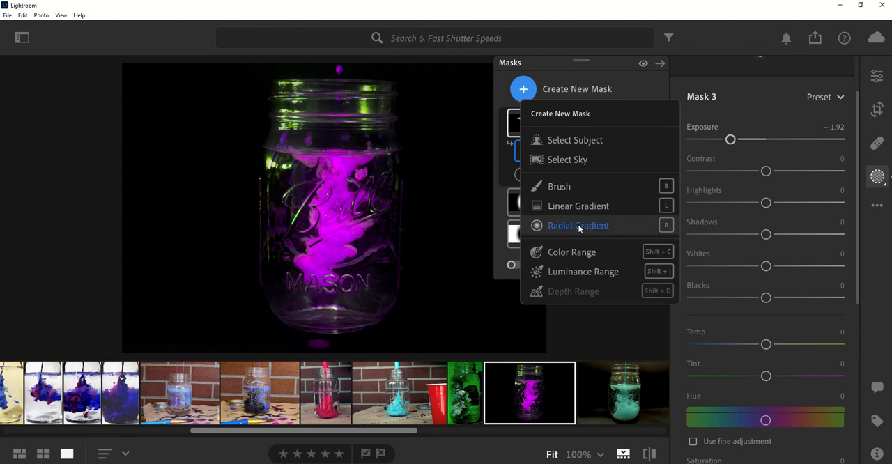
Step: Create Mask 4 as a radial gradient at the jar's base with Exposure about -1.04
left_click(576, 225)
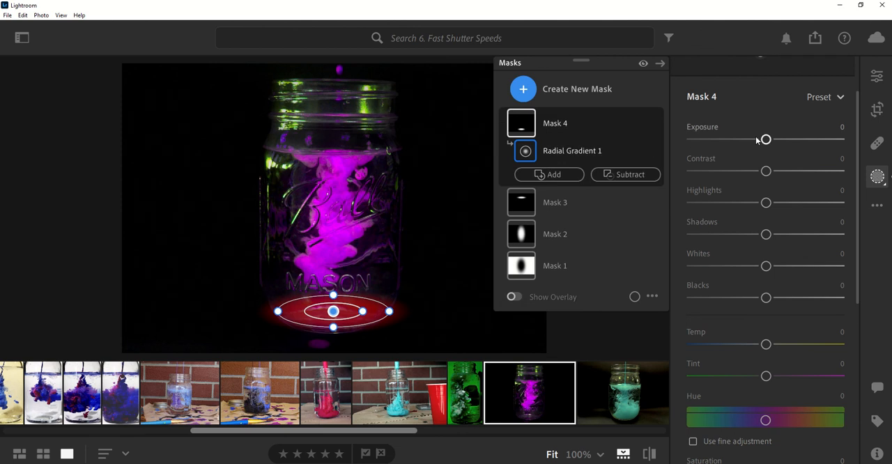
left_click_drag(766, 139, 747, 139)
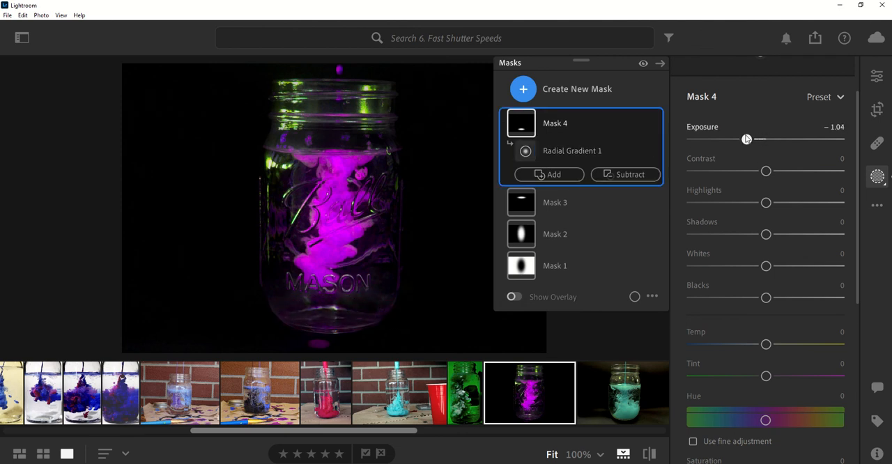
left_click_drag(747, 139, 742, 139)
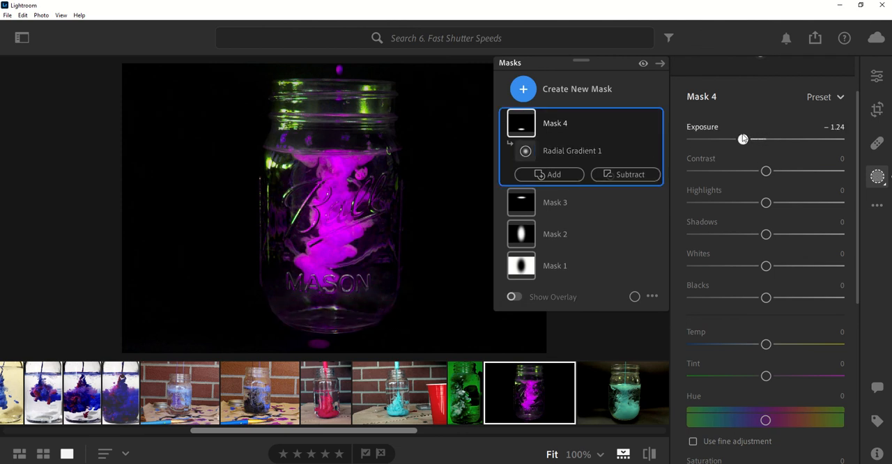
left_click_drag(744, 139, 747, 139)
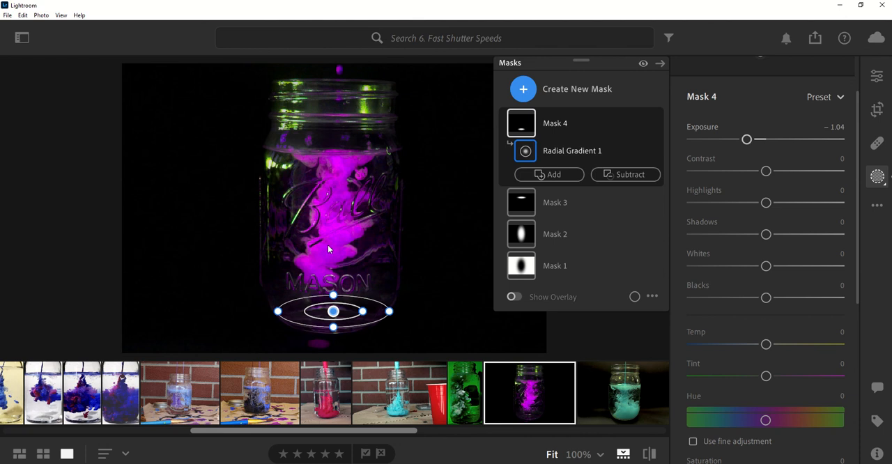
mouse_move(434, 262)
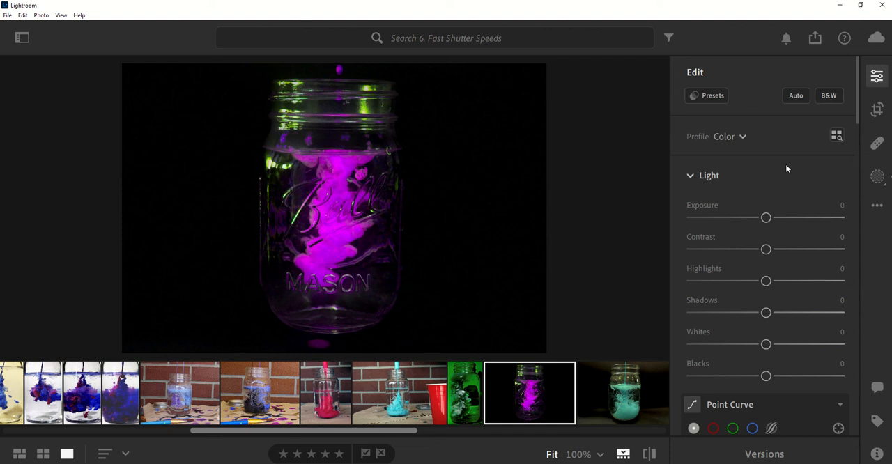
Step: In Color Mixer set yellow Saturation -58 and green Saturation -100, then return to the masks list
scroll("down", 3)
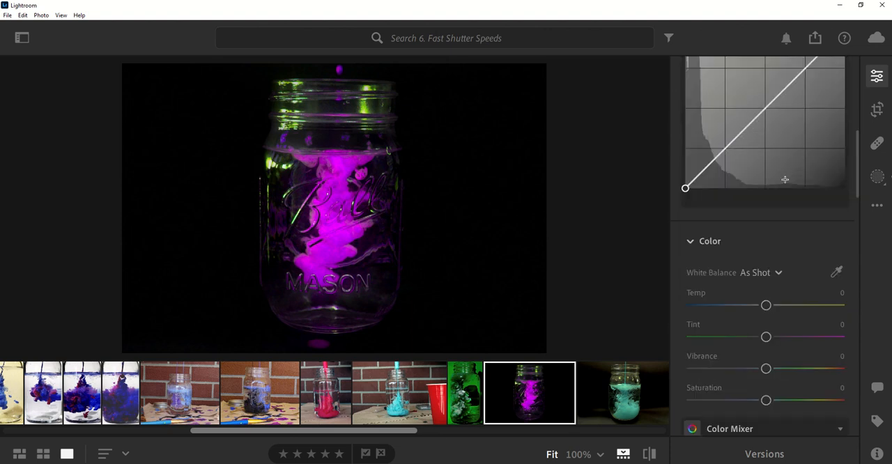
scroll("down", 3)
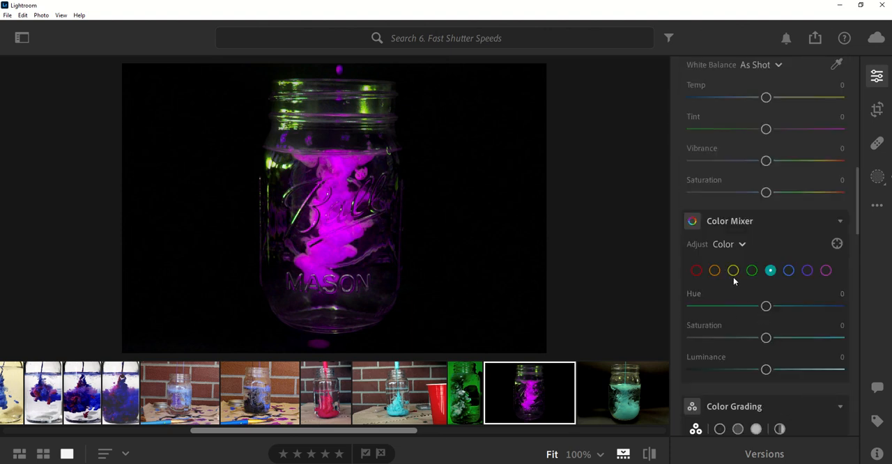
left_click_drag(767, 337, 722, 337)
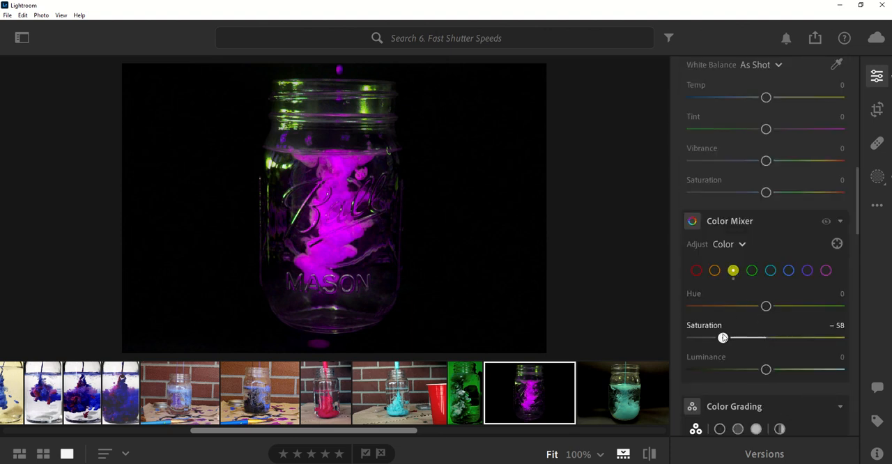
left_click(751, 270)
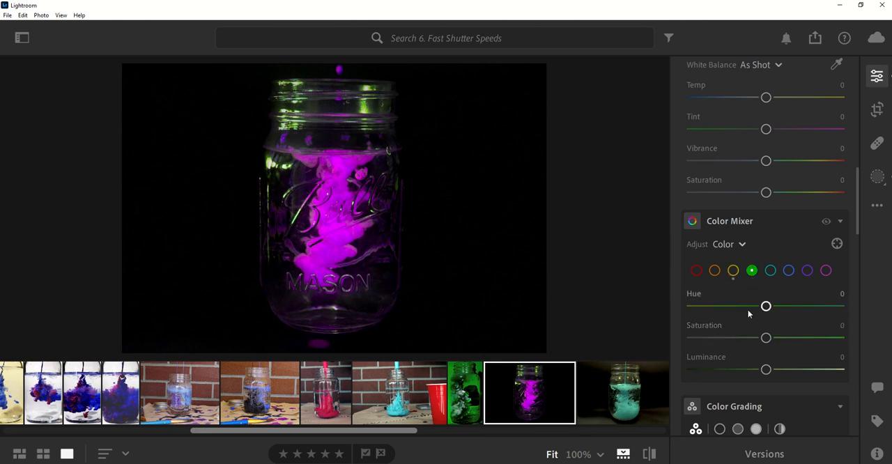
left_click_drag(766, 337, 697, 337)
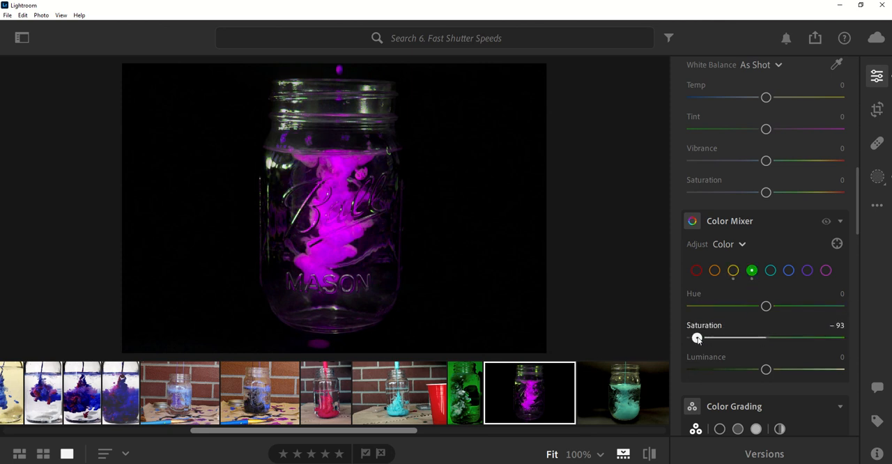
left_click_drag(697, 337, 691, 337)
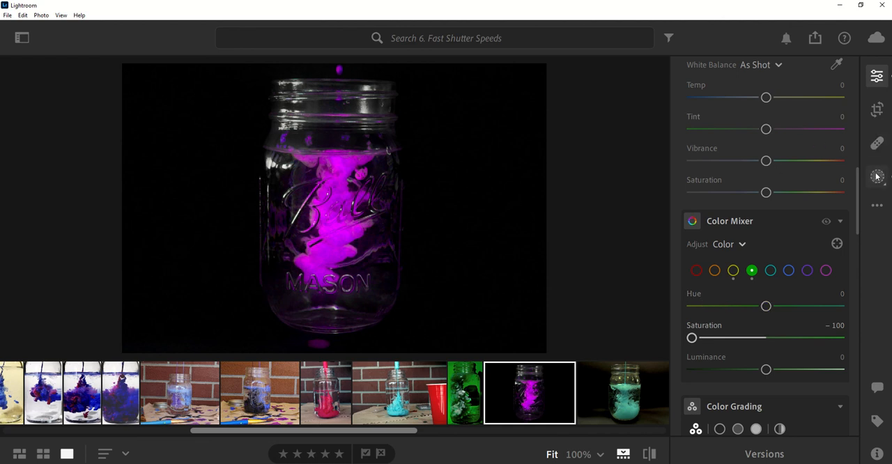
left_click(876, 176)
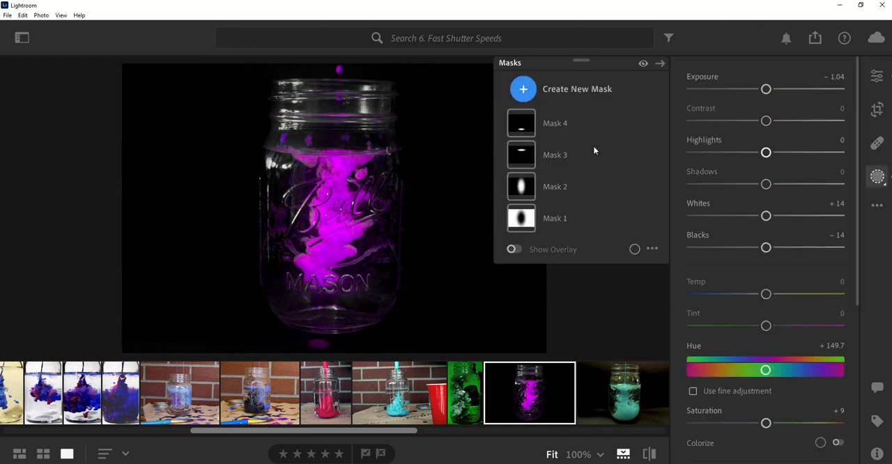